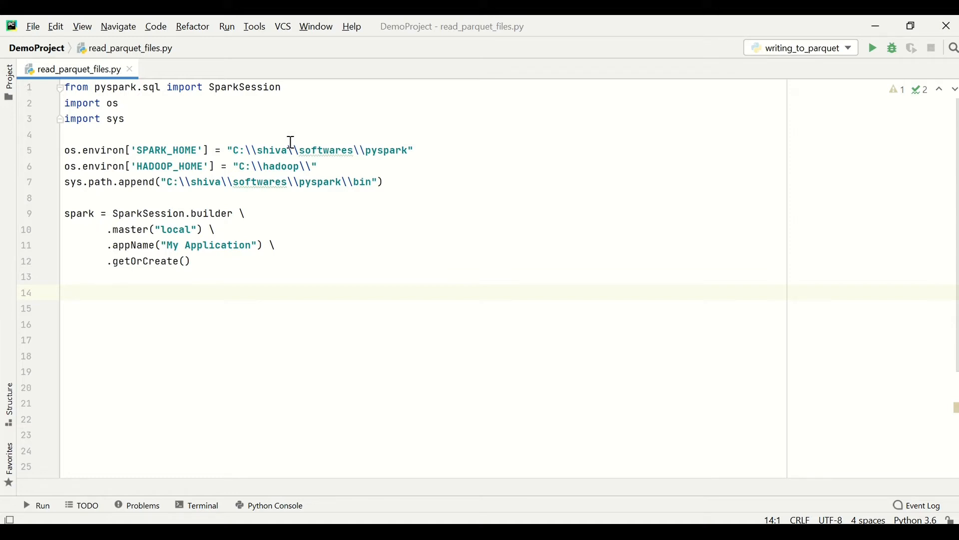
Reveal the output folder in the Project panel and locate its Parquet part file
left_click_drag(114, 244, 189, 261)
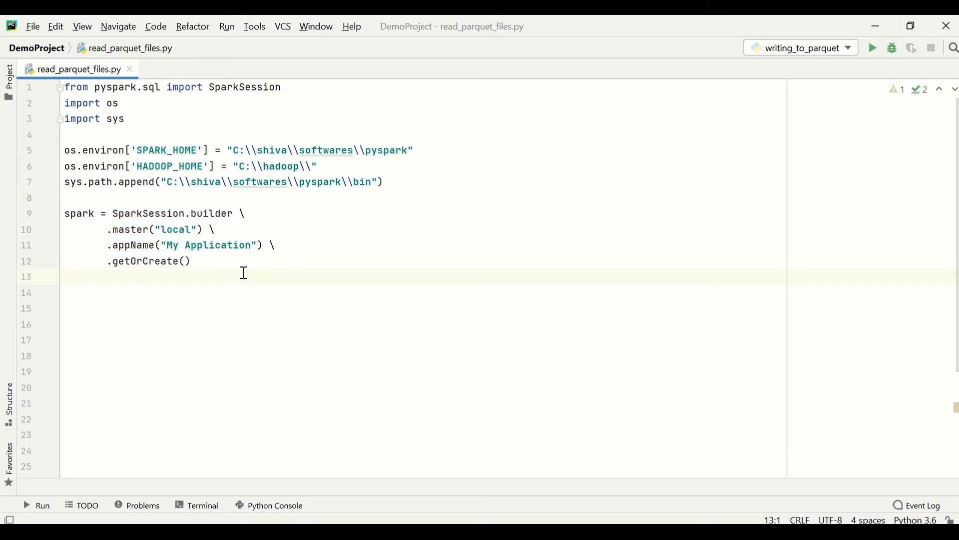
left_click(9, 72)
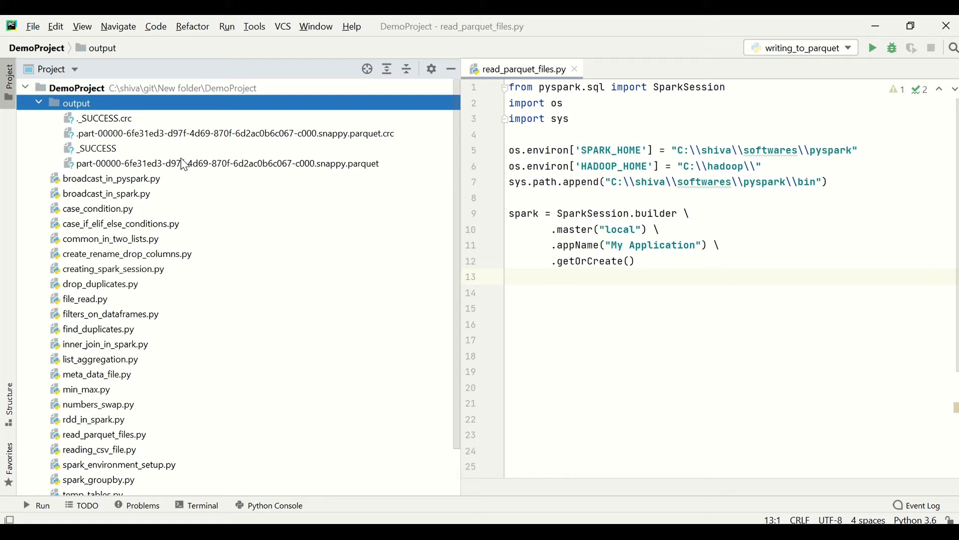
left_click(225, 163)
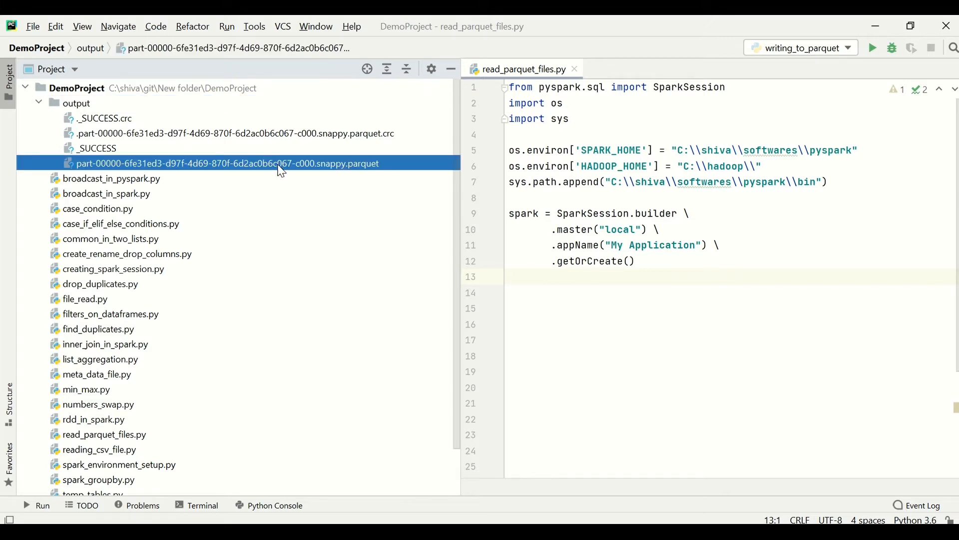
mouse_move(522, 69)
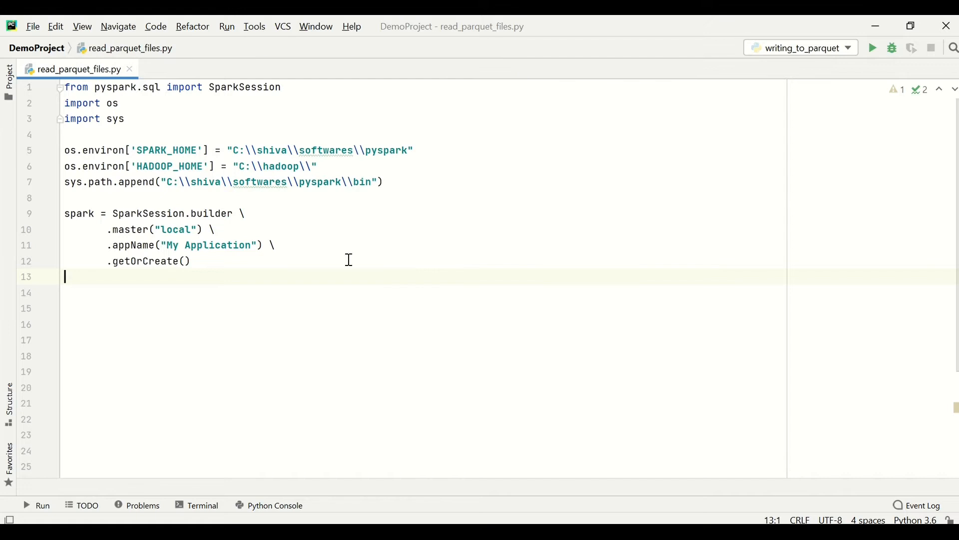
Add employee_df = spark.read.parquet("output") on line 14
type("employee_df")
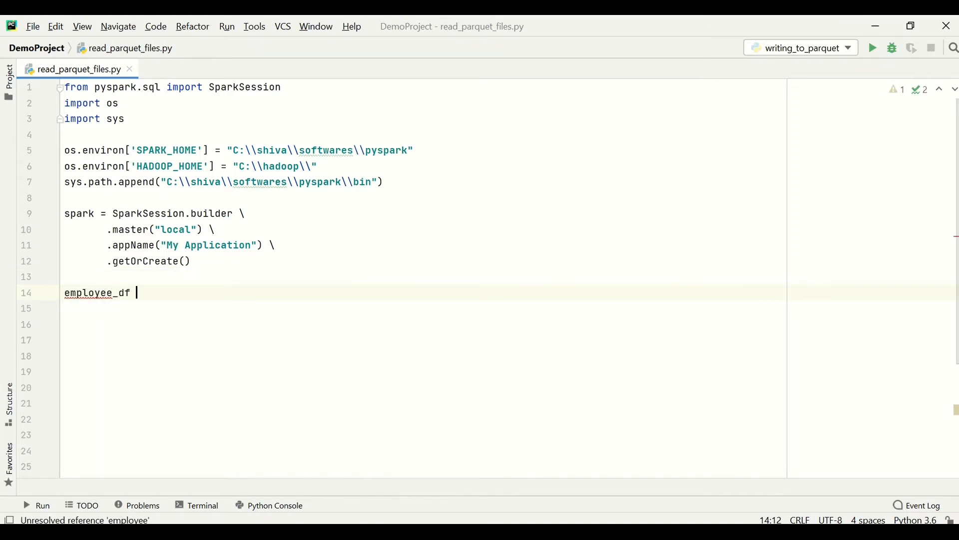
type("=")
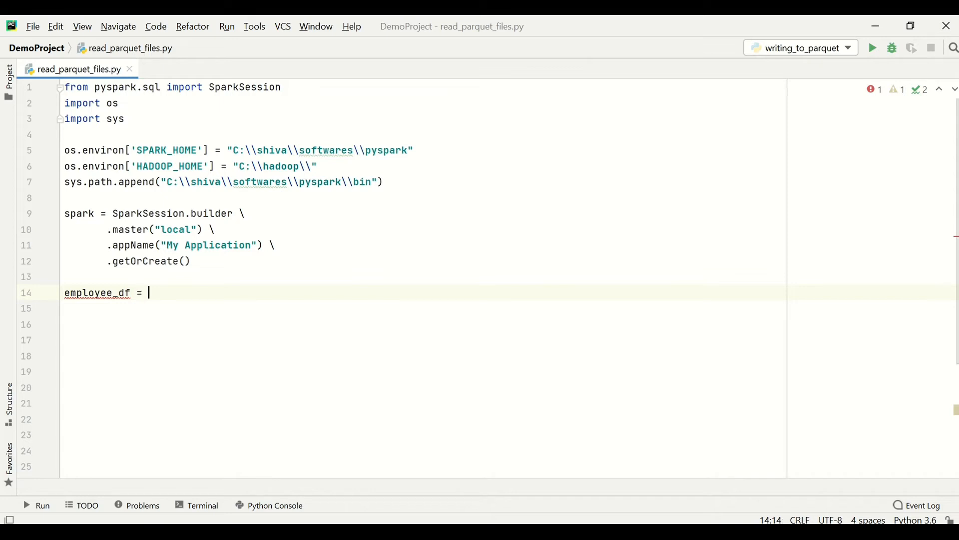
type("spark.read.parquet(\"")
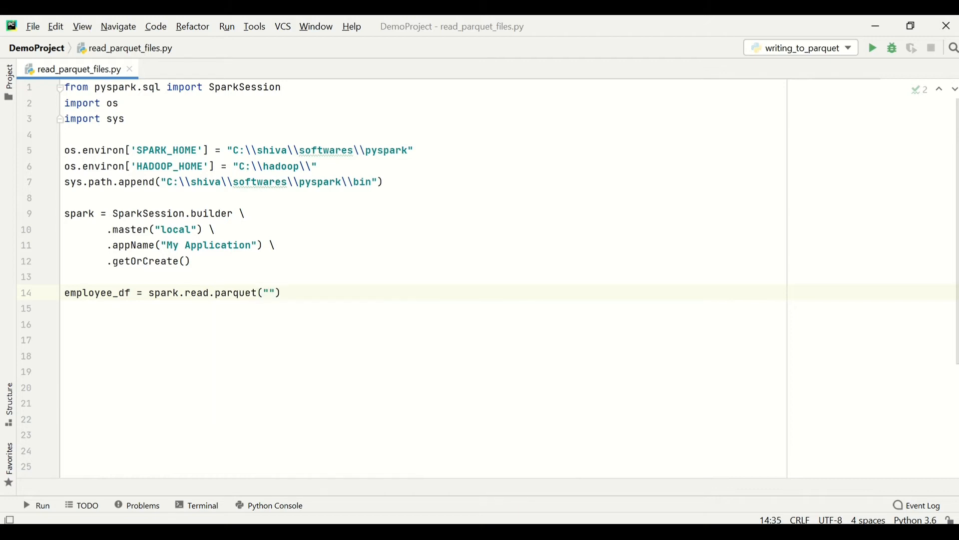
type("output")
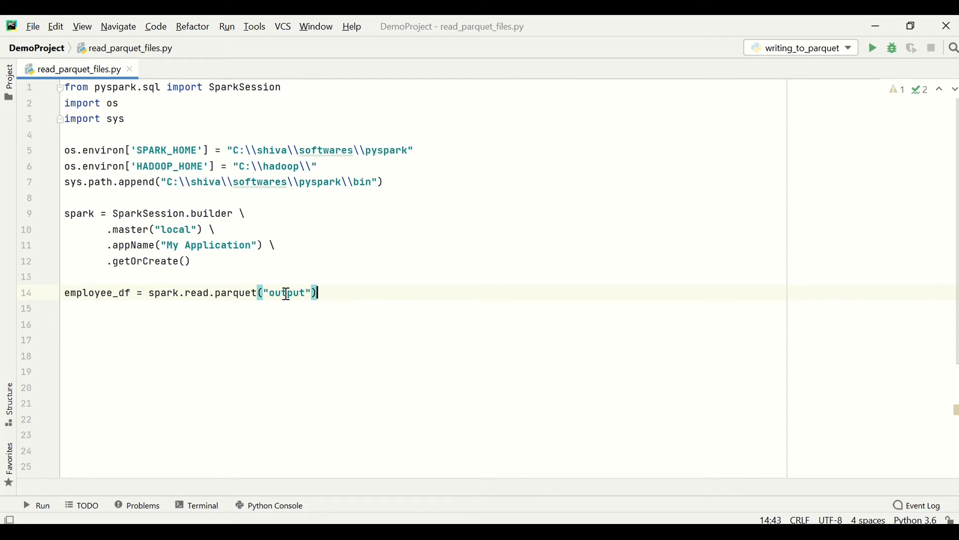
Recheck the output folder, then add employee_df.show() below the read line
left_click(8, 72)
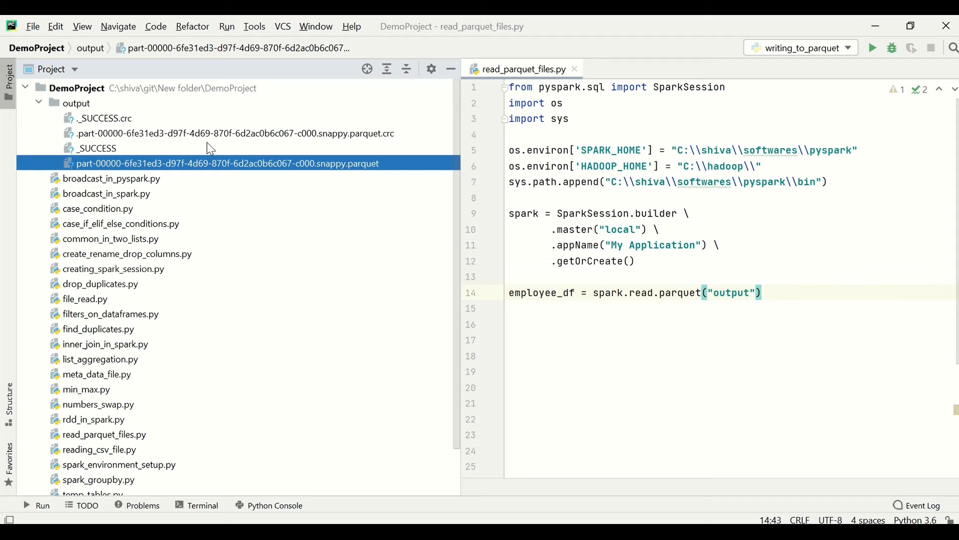
left_click(8, 80)
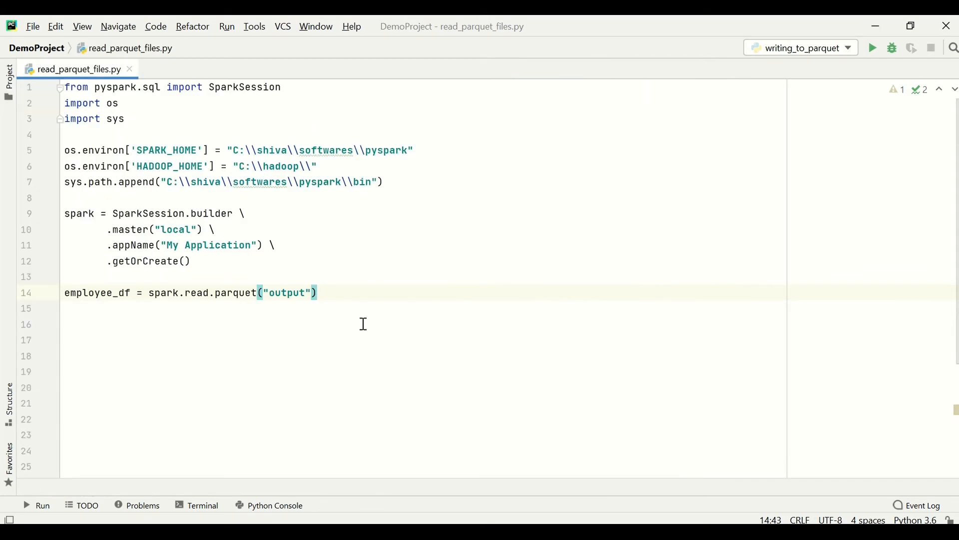
left_click(287, 293)
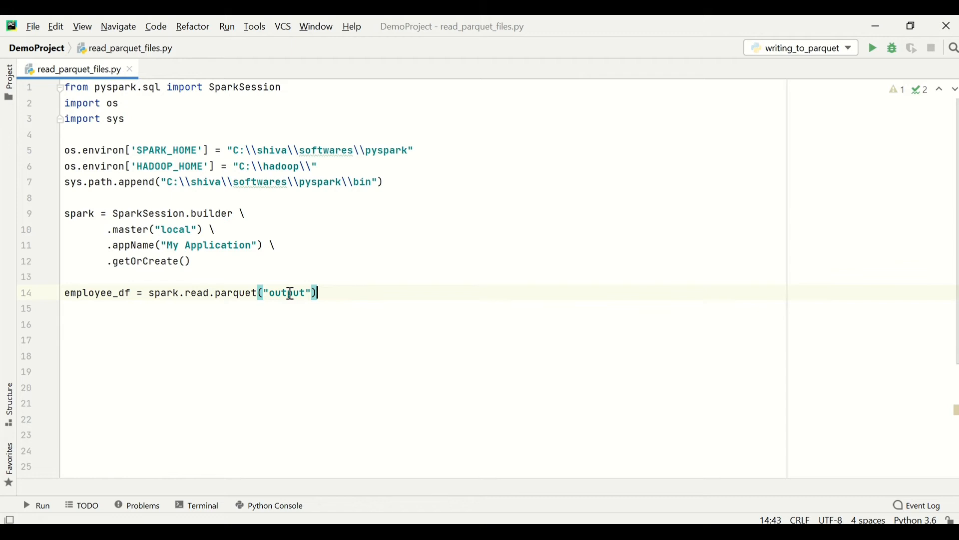
type("employee_df.show(")
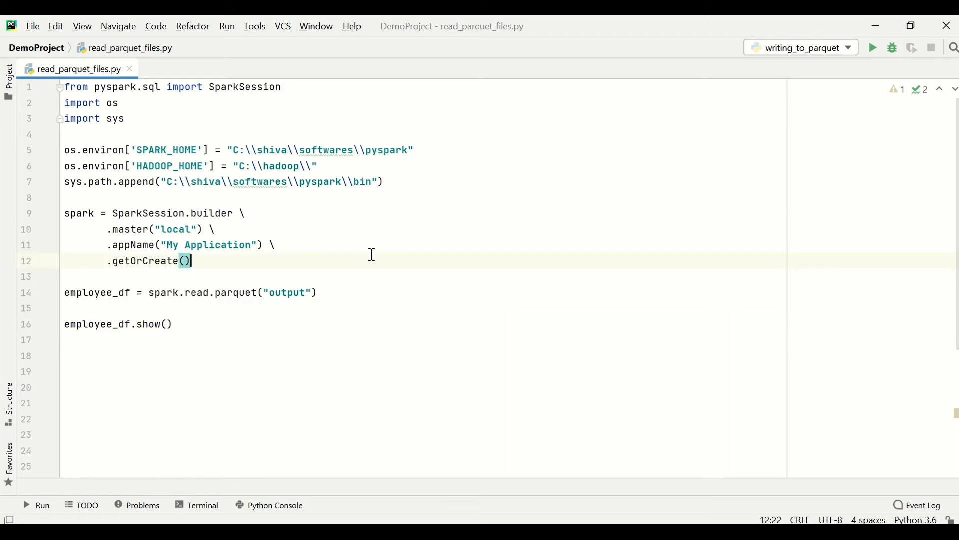
Run read_parquet_files.py so the six-row employee table prints with exit code 0
left_click(871, 48)
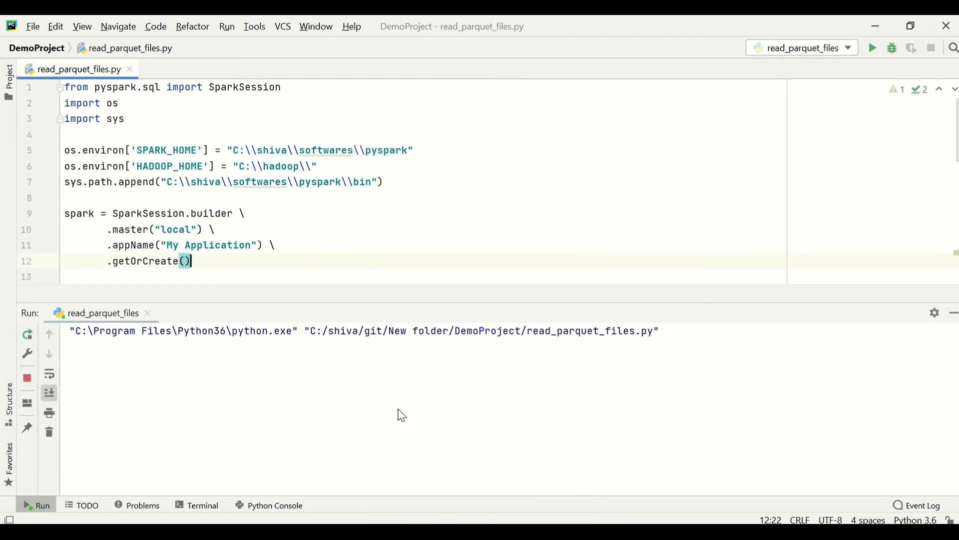
left_click(873, 48)
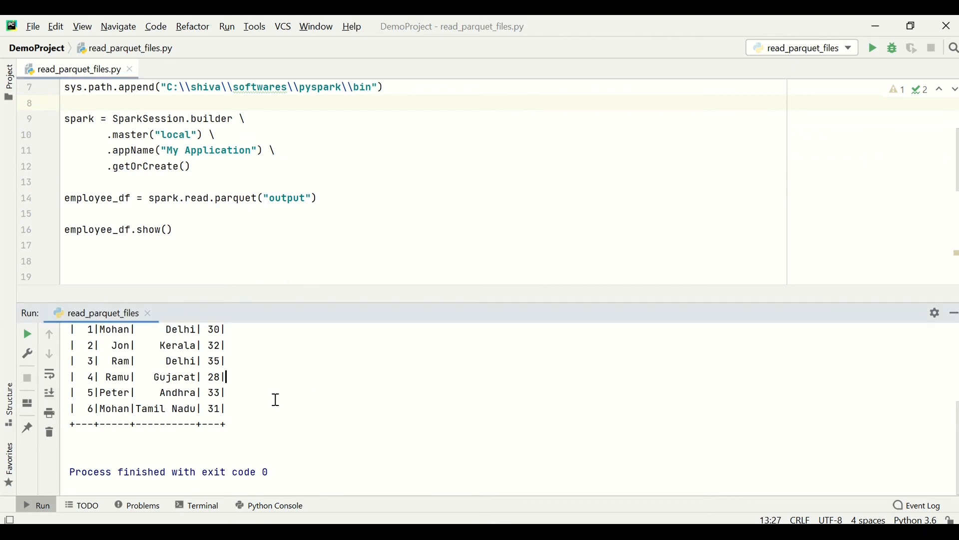
scroll("up", 3)
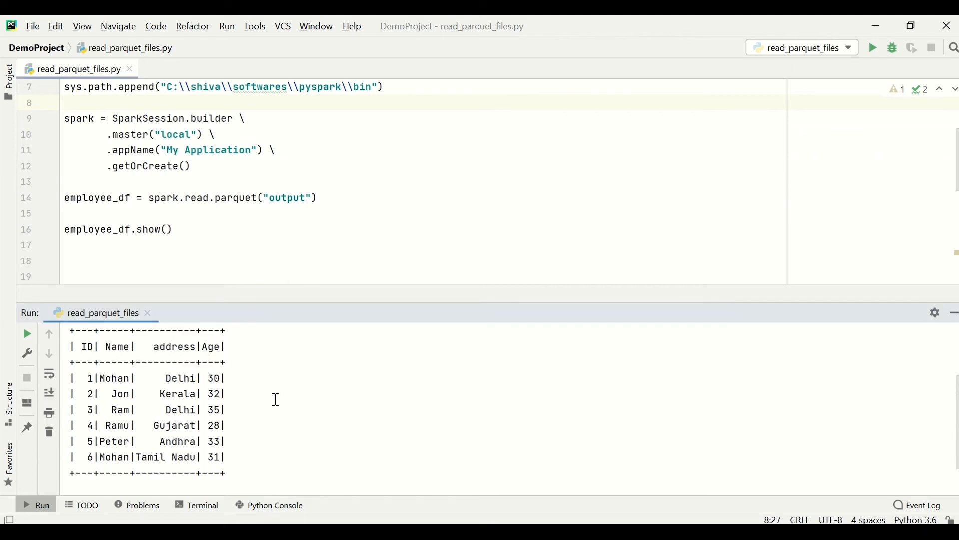
left_click(314, 198)
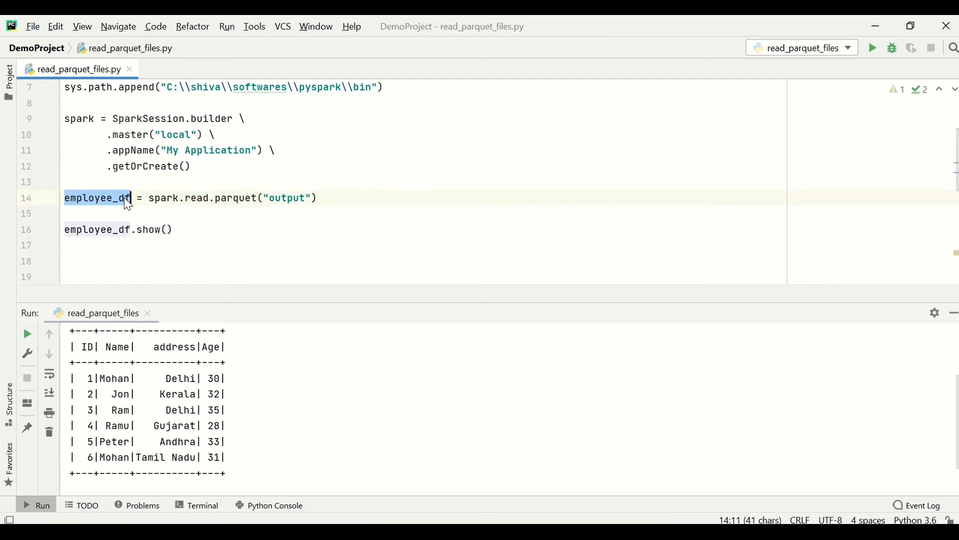
left_click_drag(129, 410, 225, 473)
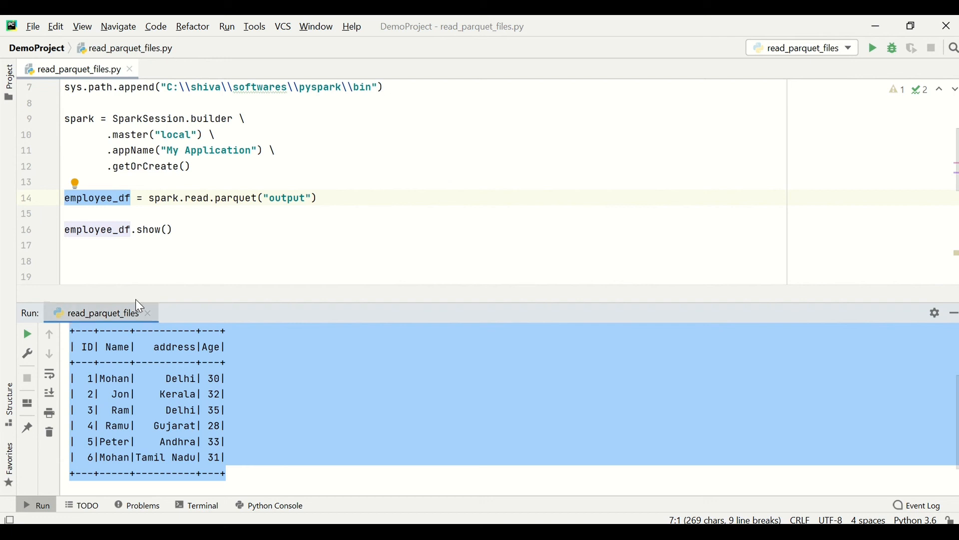
left_click(214, 244)
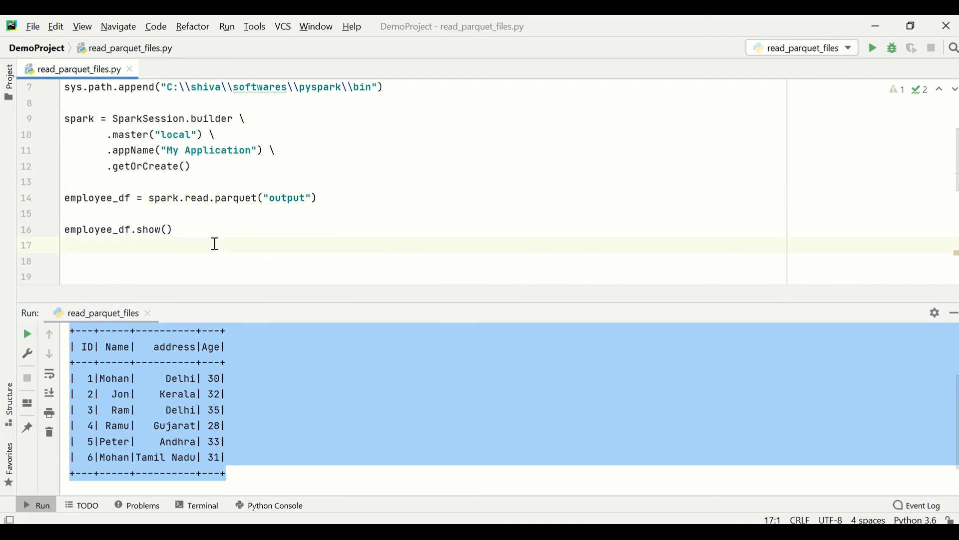